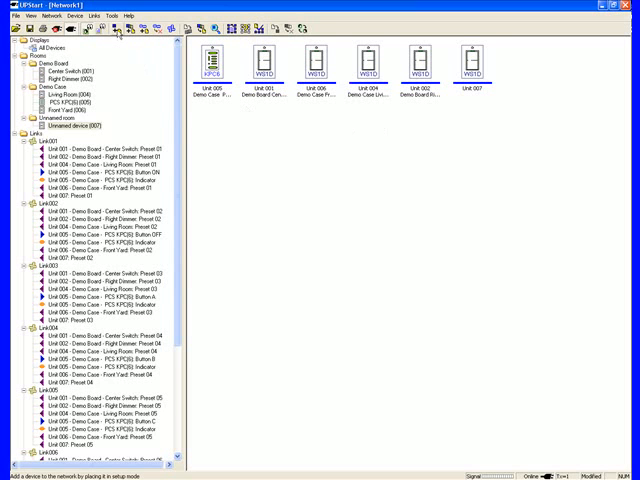
- Launch the Add Devices Wizard from the Network menu and have the new device's configuration read
click(76, 16)
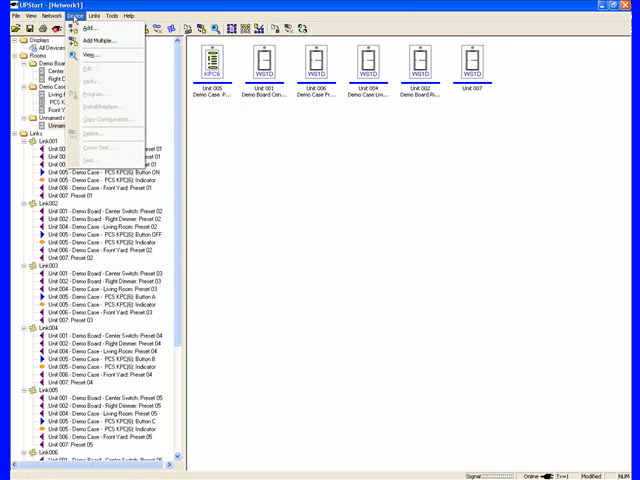
click(90, 28)
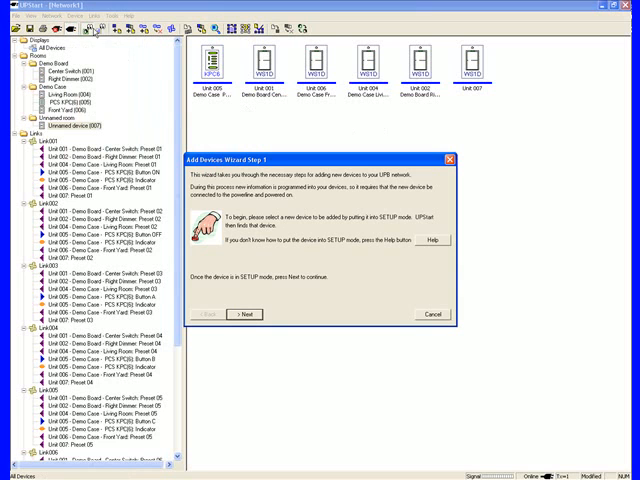
mouse_move(256, 252)
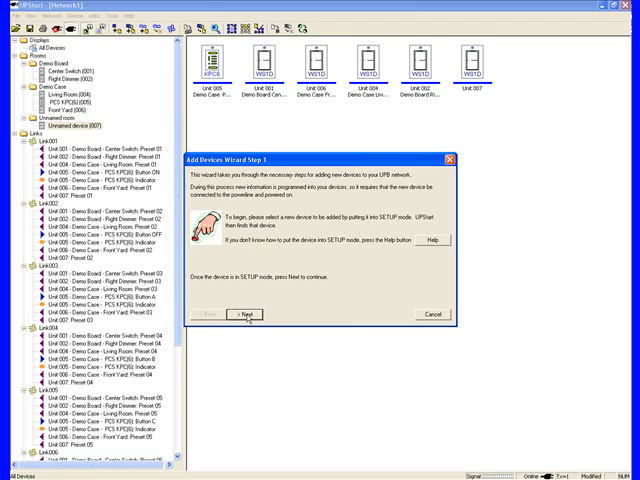
click(244, 316)
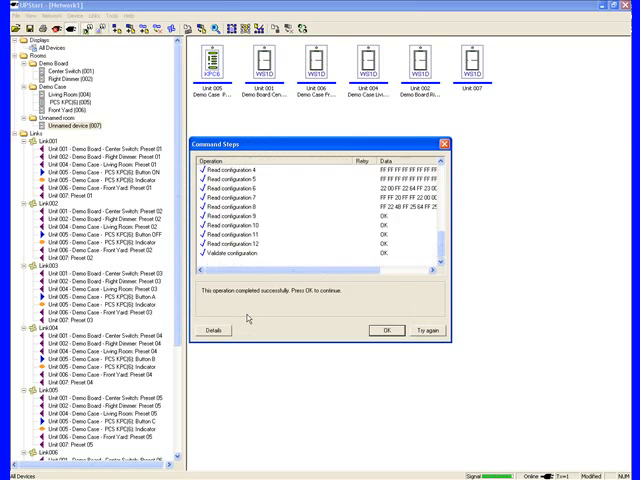
- Accept the read results and name the new converter's room 'Alarm Closet'
click(384, 328)
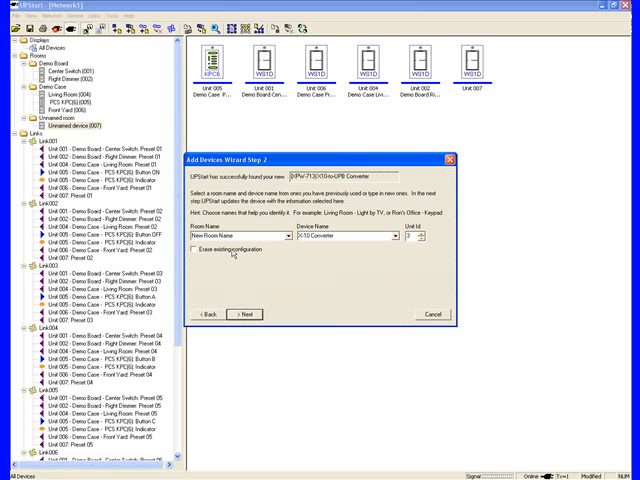
click(240, 238)
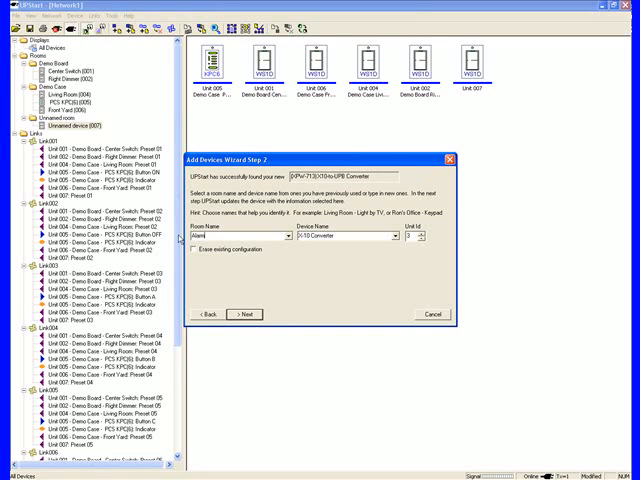
text(Alarm Closet)
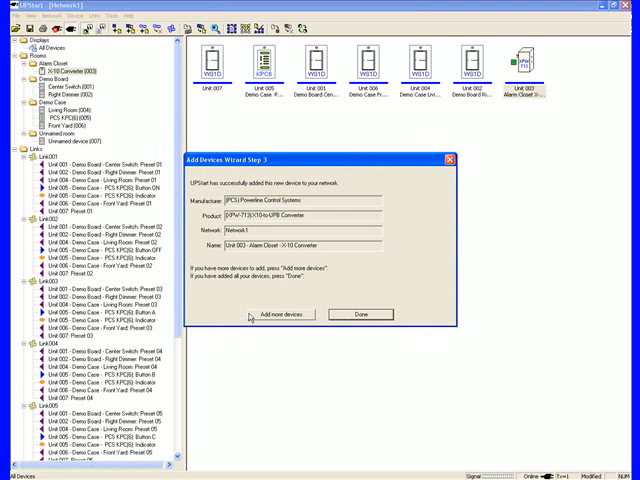
- Finish the wizard and bring up the Edit Device dialog for the Alarm Closet X10 Converter
click(360, 314)
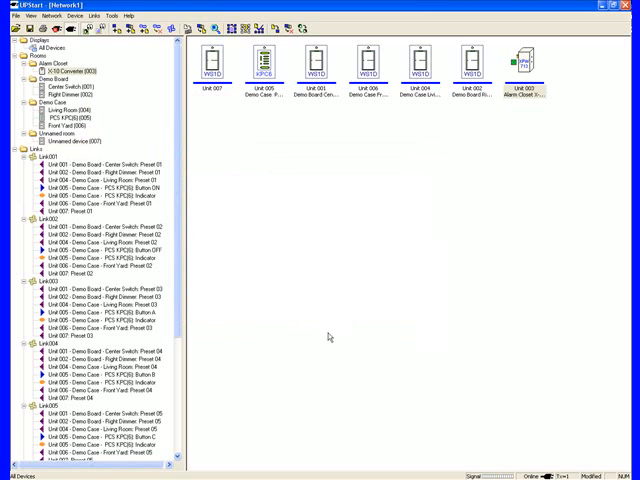
mouse_move(530, 108)
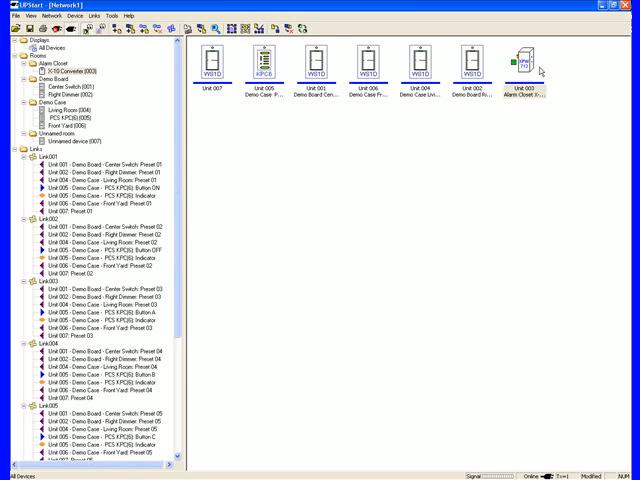
double_click(532, 56)
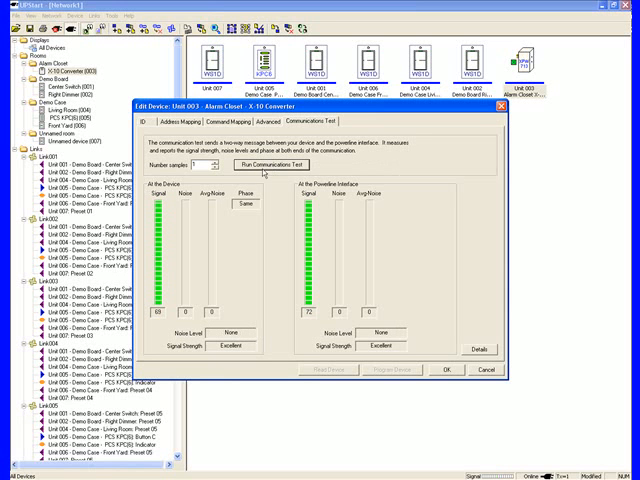
mouse_move(172, 218)
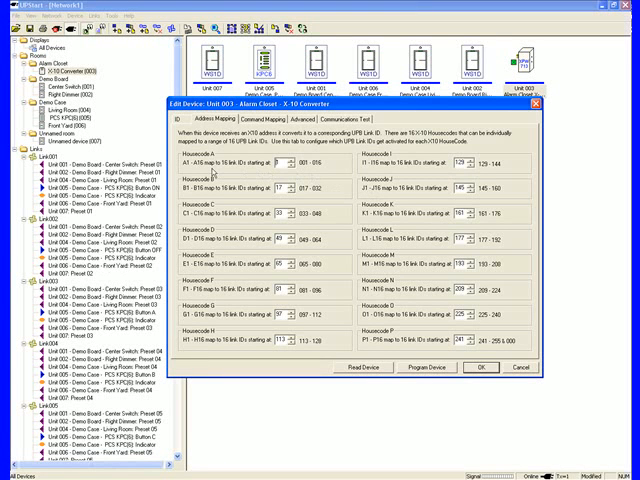
mouse_move(204, 170)
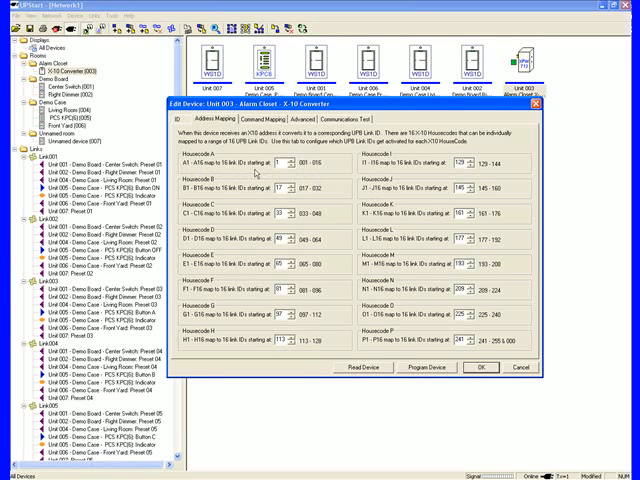
mouse_move(284, 176)
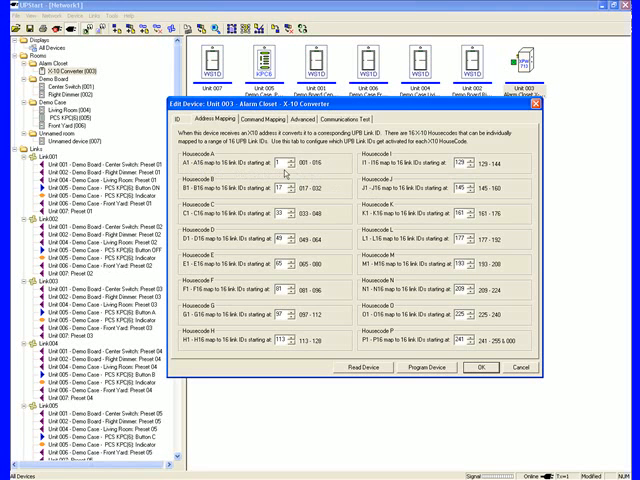
mouse_move(284, 172)
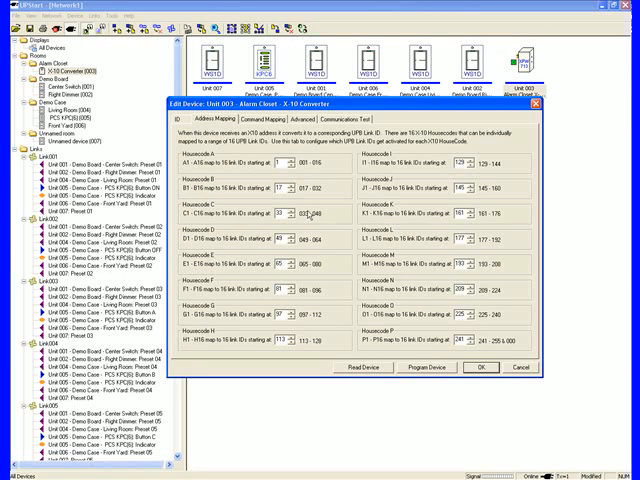
mouse_move(448, 220)
text(1)
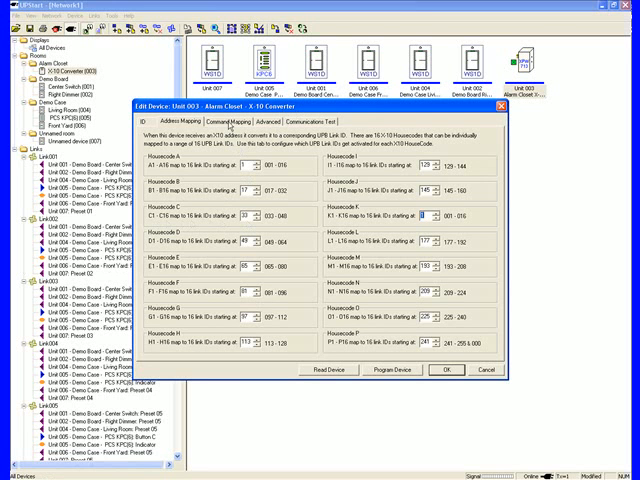
- Review the X10-to-UPB Command Mapping, then move to the Advanced transmission settings
click(230, 124)
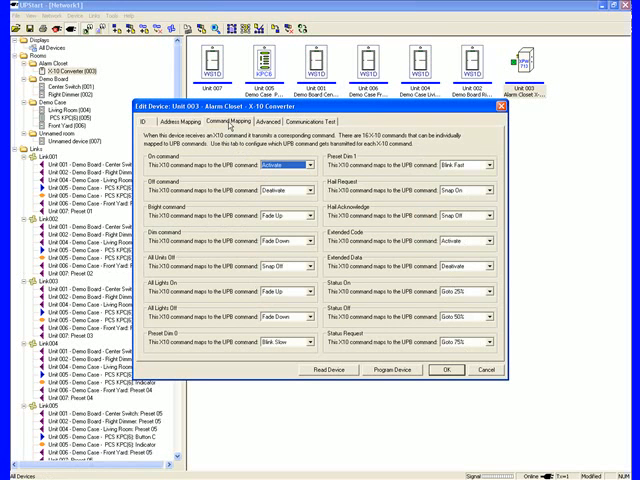
mouse_move(176, 176)
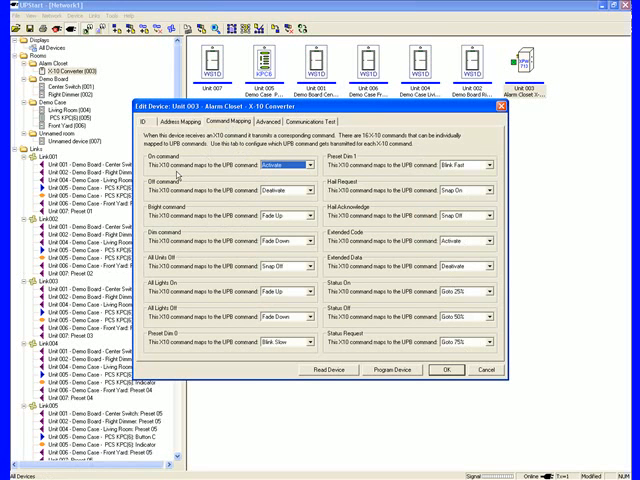
mouse_move(256, 180)
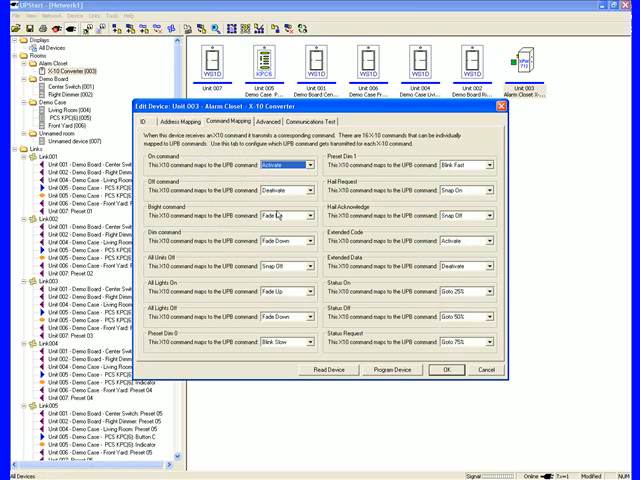
click(264, 212)
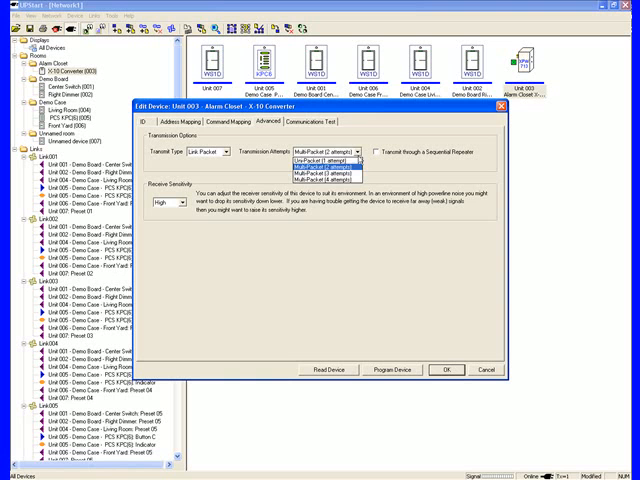
- Choose a Transmission Mode for the converter, keeping receive sensitivity at High
click(320, 160)
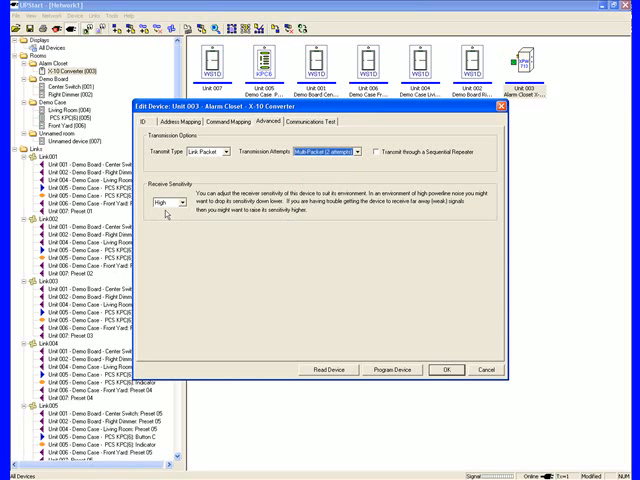
mouse_move(168, 216)
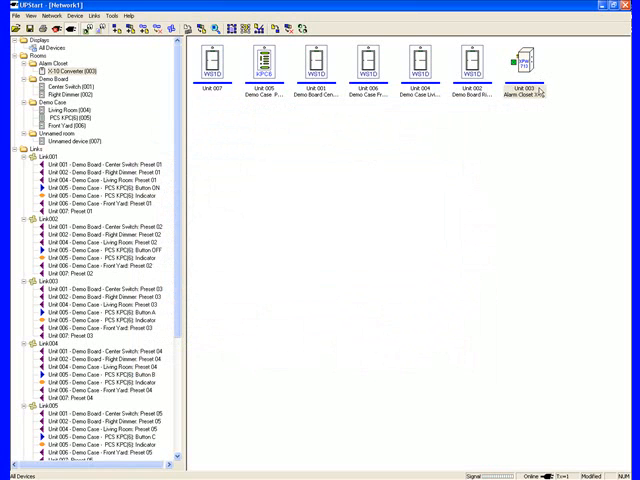
mouse_move(538, 92)
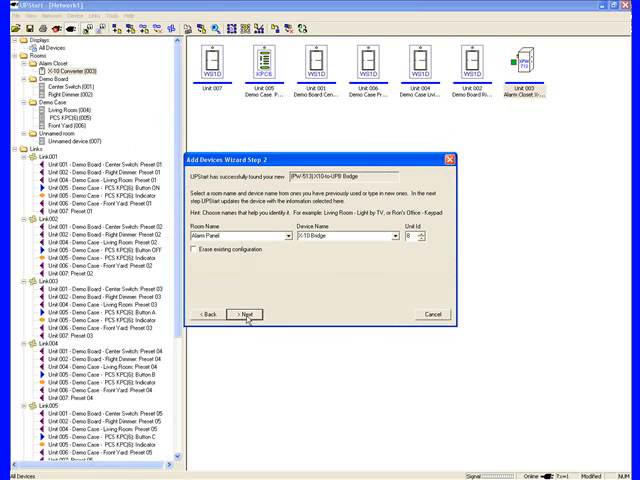
- Proceed through the wizard so the X-10 Bridge is added to the network
click(244, 314)
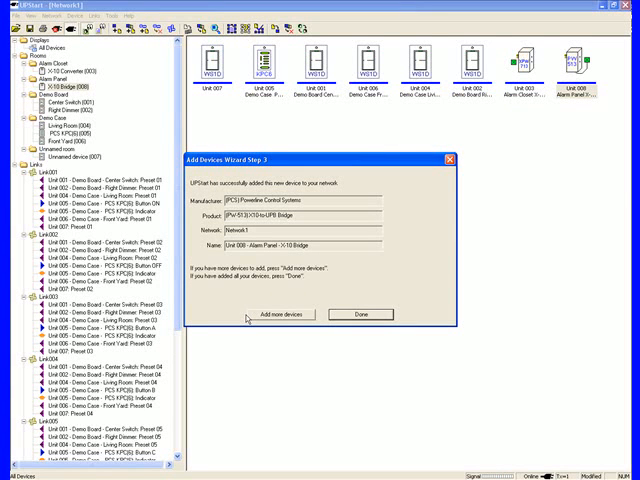
mouse_move(248, 318)
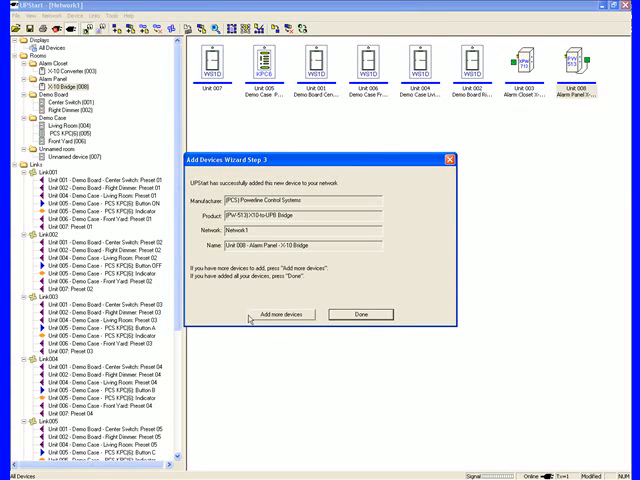
- Finish the wizard, review the bridge's Address Mapping and run its Communications Test
click(364, 314)
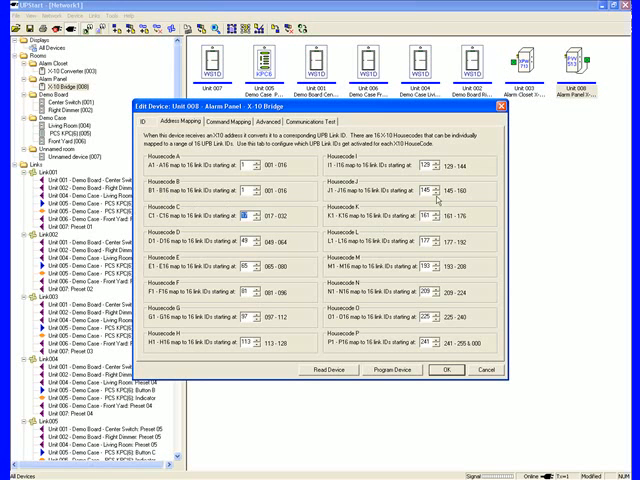
click(448, 186)
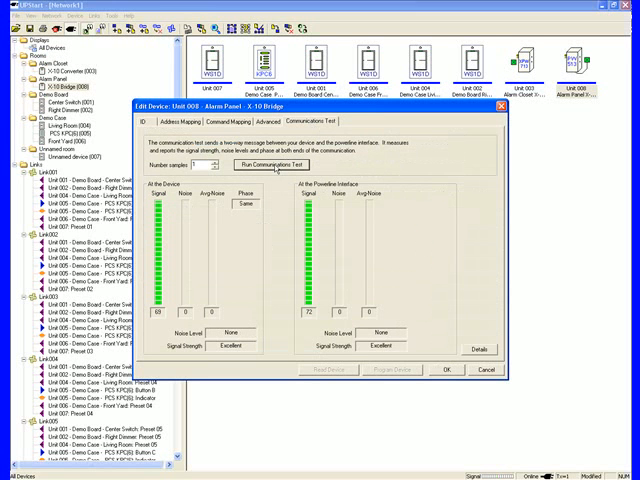
- Close the bridge's settings and start Write Device to program the new bridge
click(440, 370)
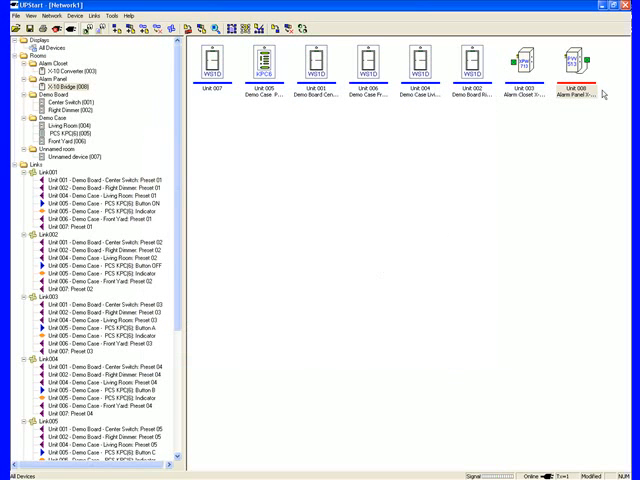
mouse_move(436, 208)
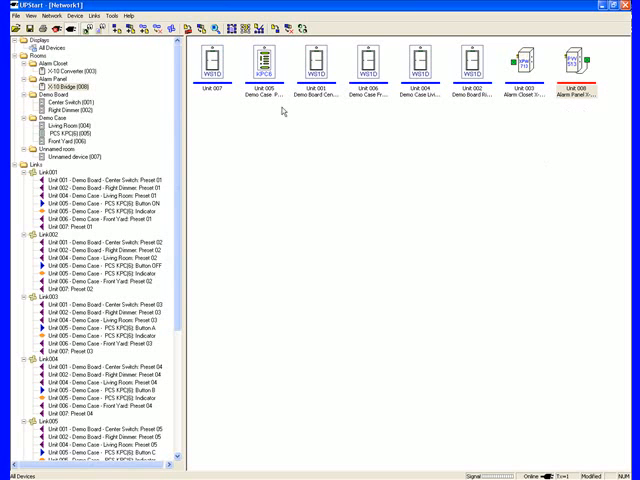
click(50, 16)
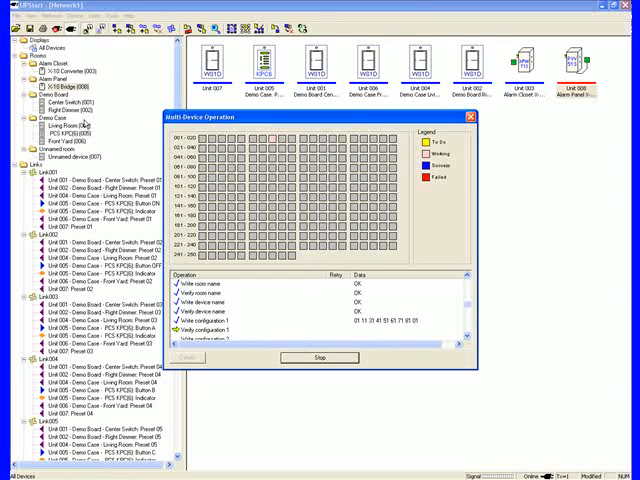
- Dismiss the completed write report and start Save As for the network file
click(470, 116)
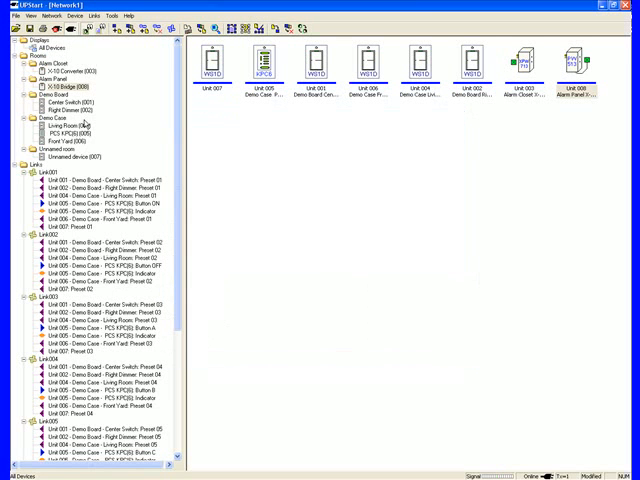
click(12, 16)
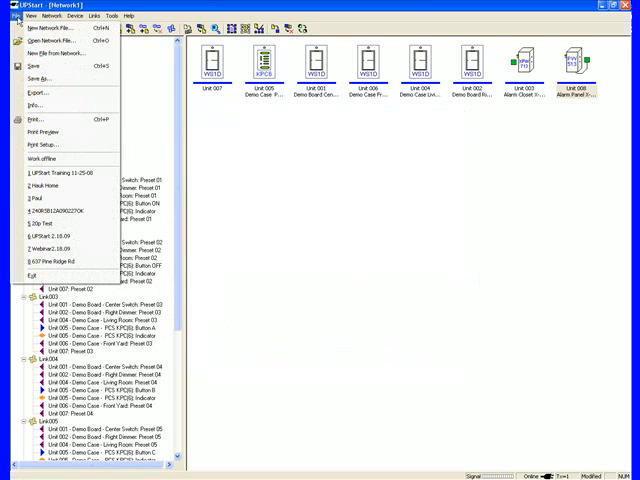
click(36, 78)
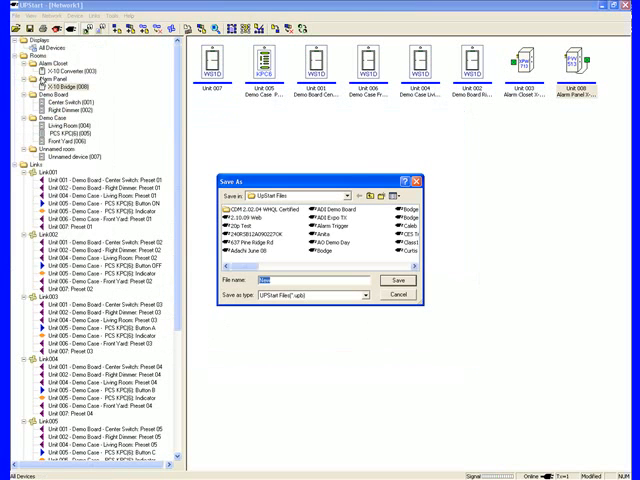